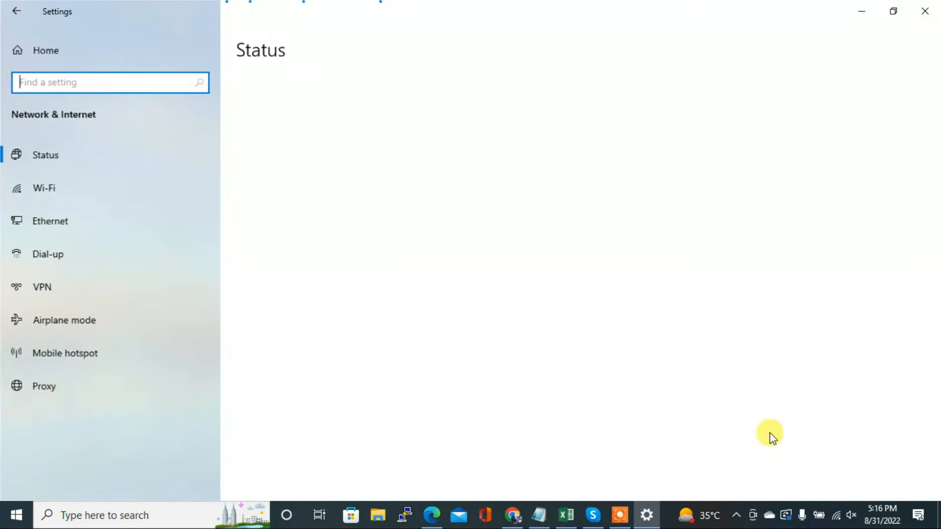
# Reach the Network Connections adapter list from the Ethernet settings page.
pyautogui.click(50, 220)
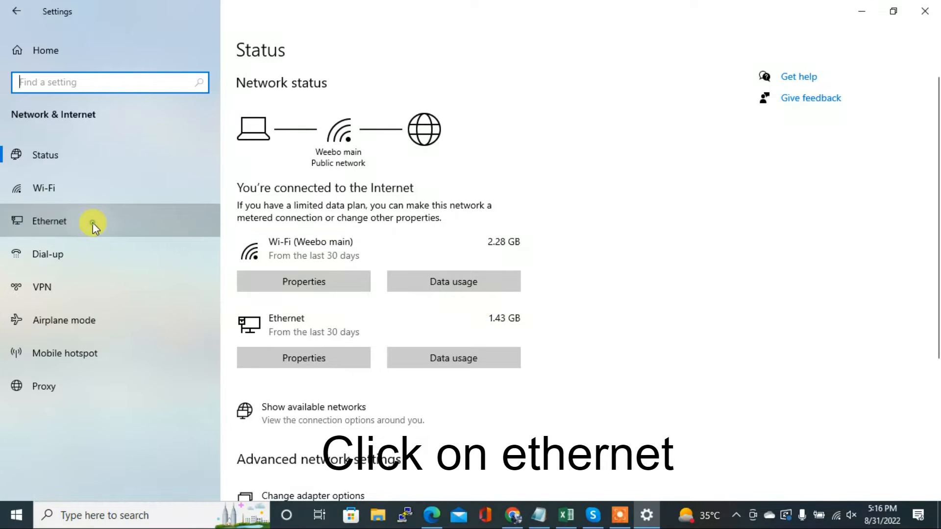
pyautogui.click(49, 221)
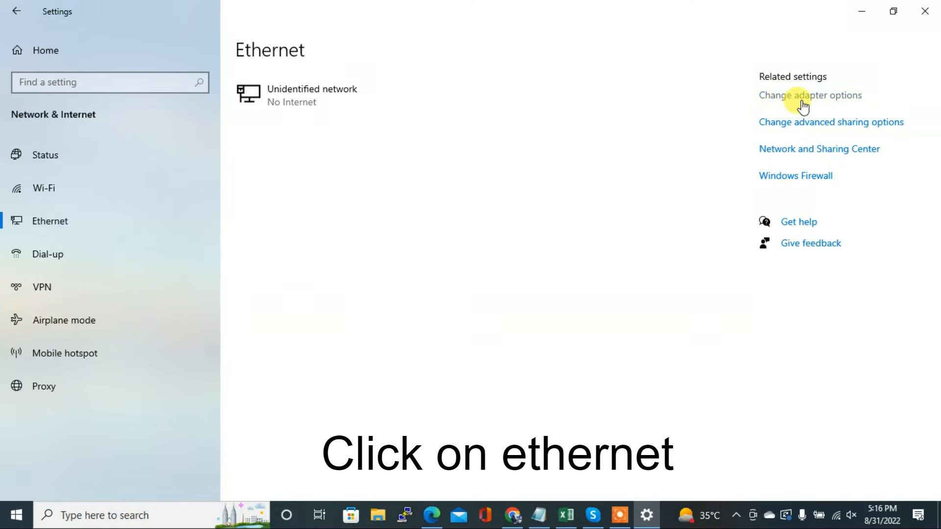
pyautogui.click(809, 95)
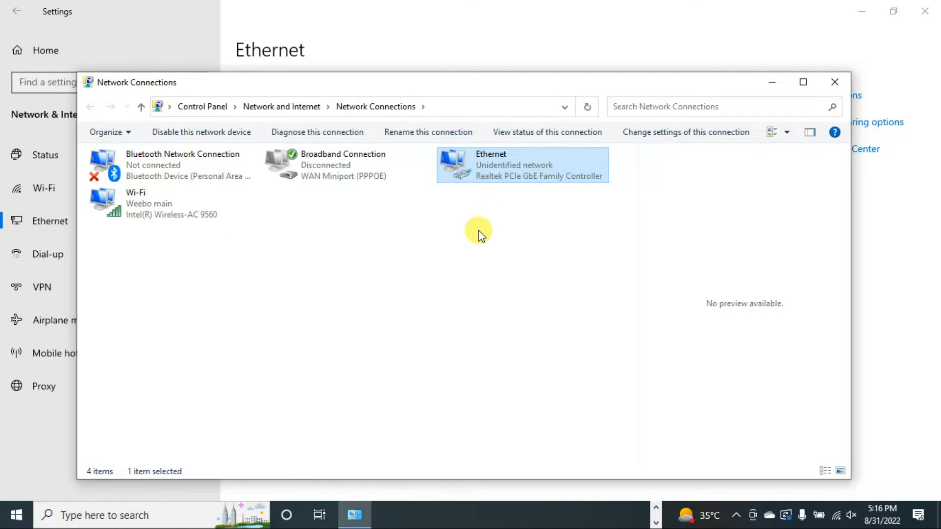
# Assign the Ethernet adapter static IPv4 192.168.8.11, mask 255.255.255.0, and confirm.
pyautogui.doubleClick(520, 165)
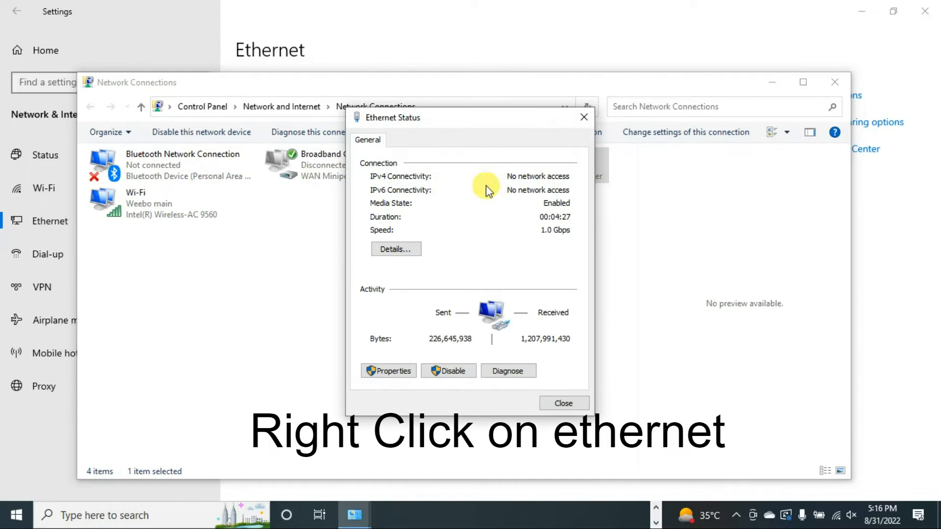
pyautogui.click(388, 370)
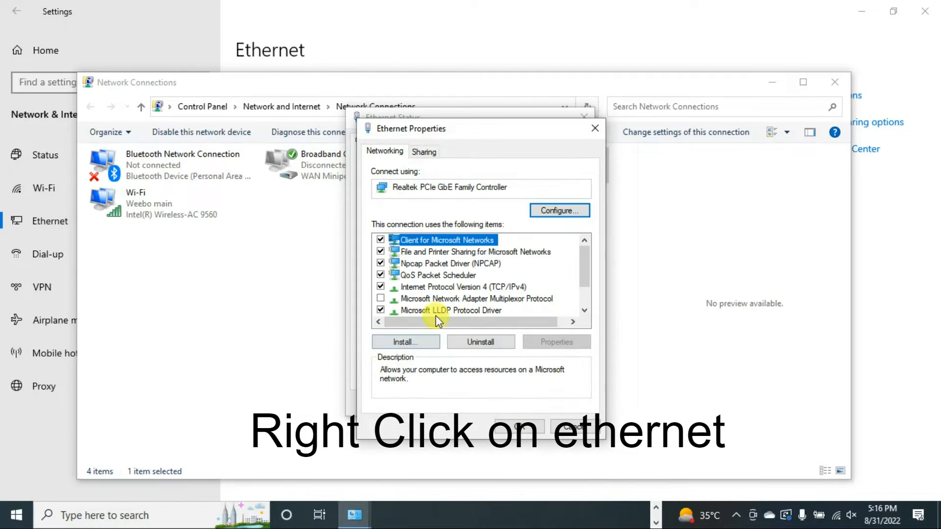
pyautogui.doubleClick(458, 287)
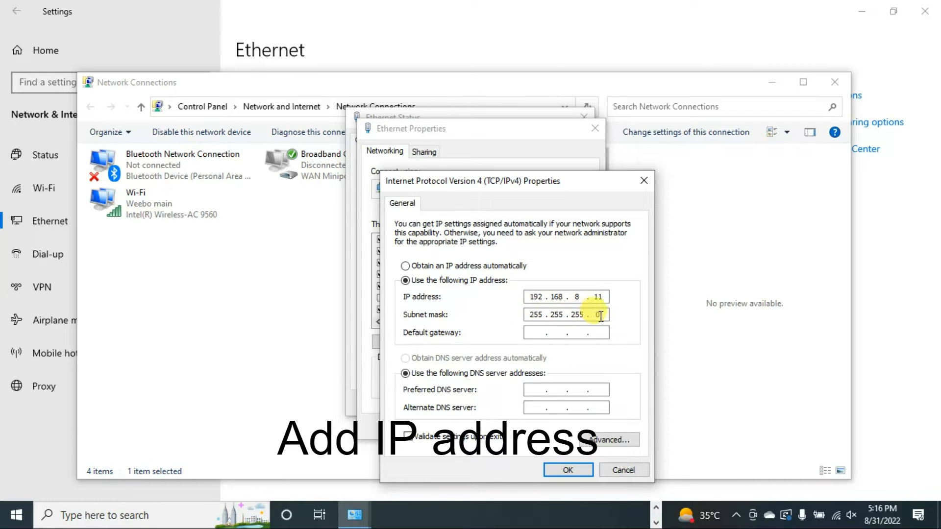
pyautogui.click(568, 470)
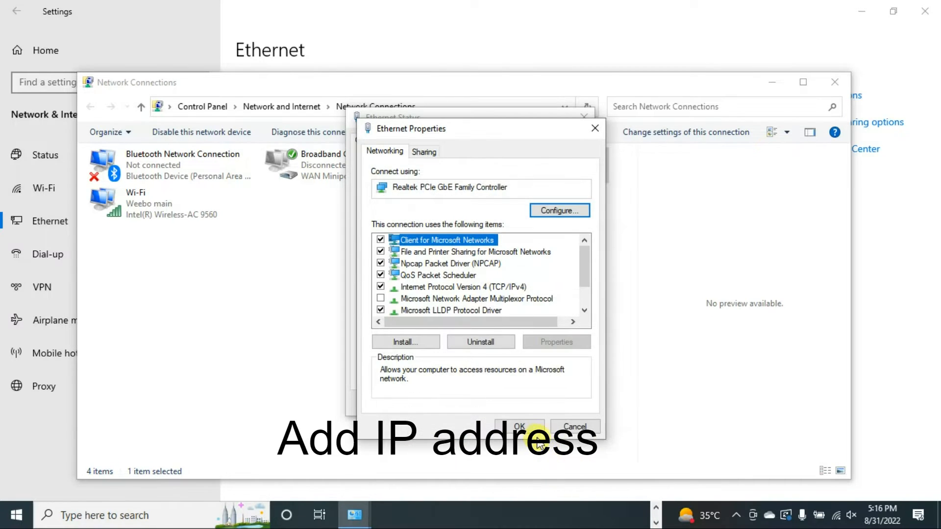
pyautogui.click(518, 426)
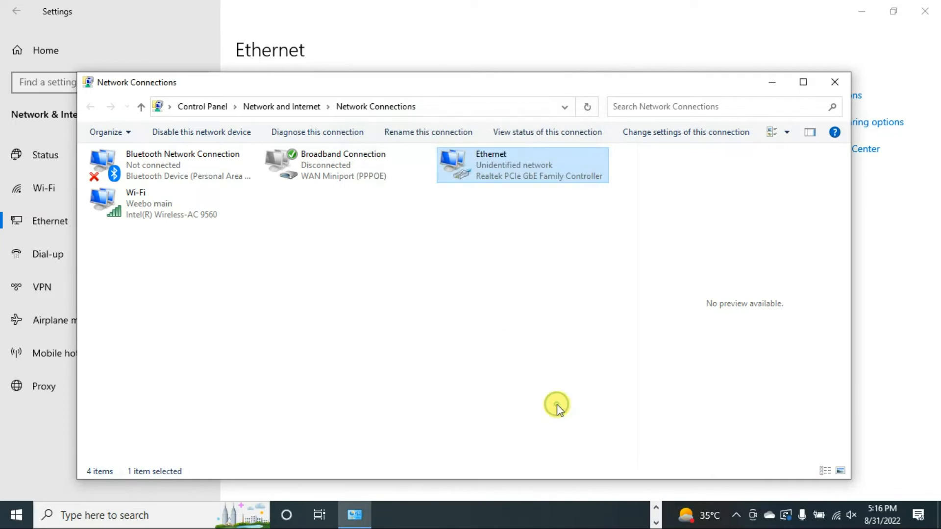
pyautogui.click(835, 83)
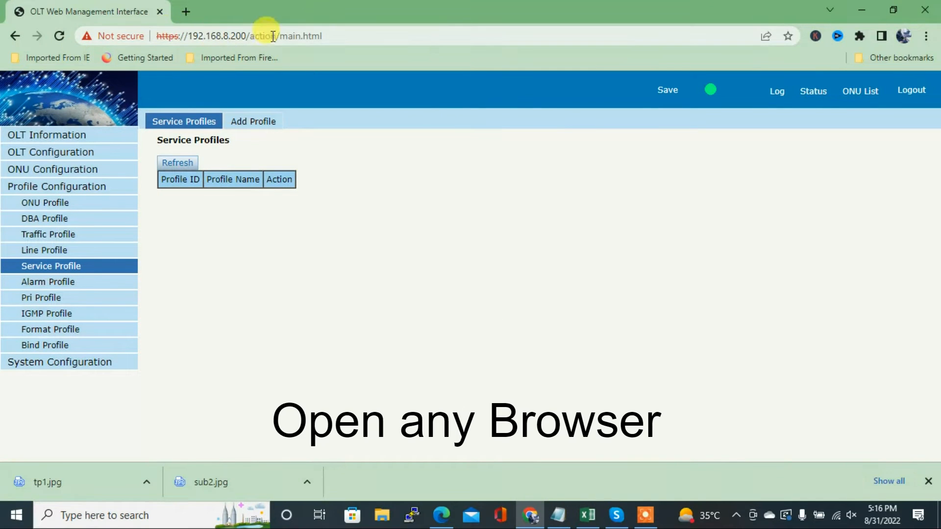
# Enter the OLT address 192.168.8.200 in a new Chrome tab's address bar.
pyautogui.click(350, 12)
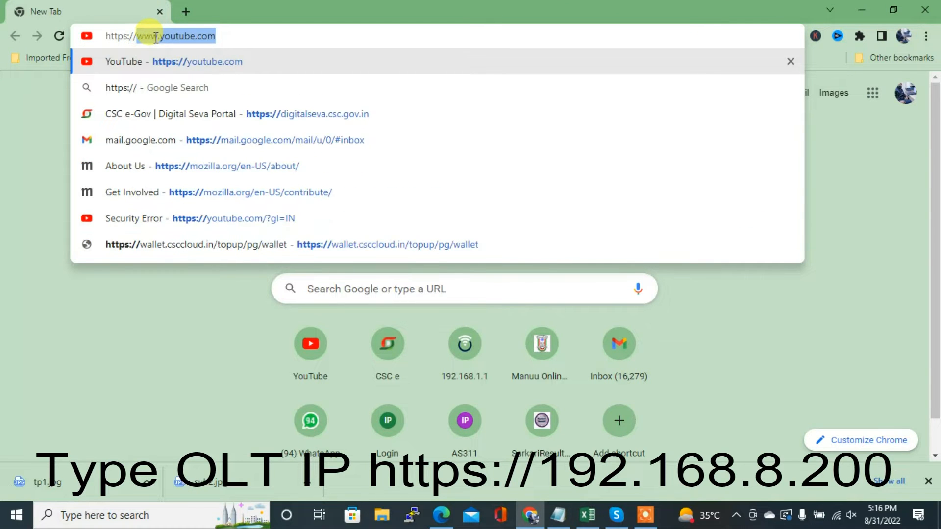
pyautogui.write('192.168.8.200/action/login.html')
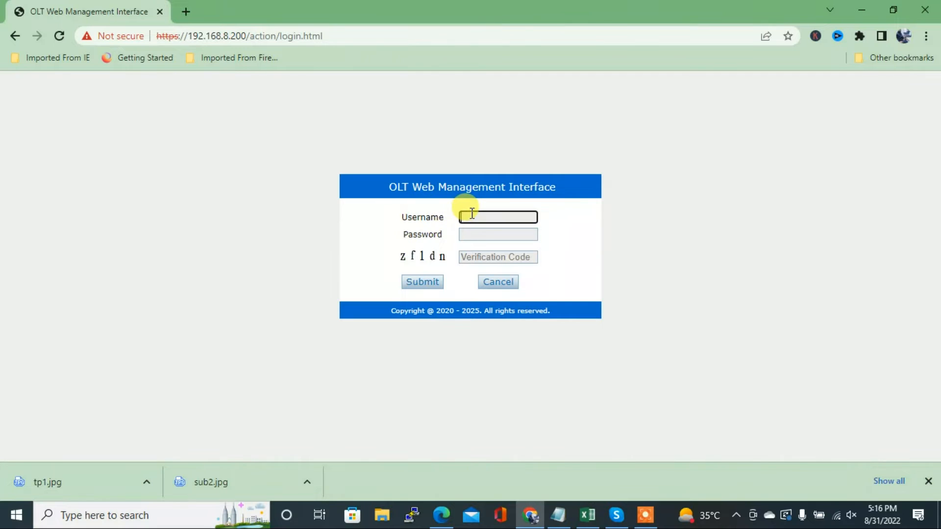
# Fill the login form with user admin, its password and verification code zfldn.
pyautogui.write('admin')
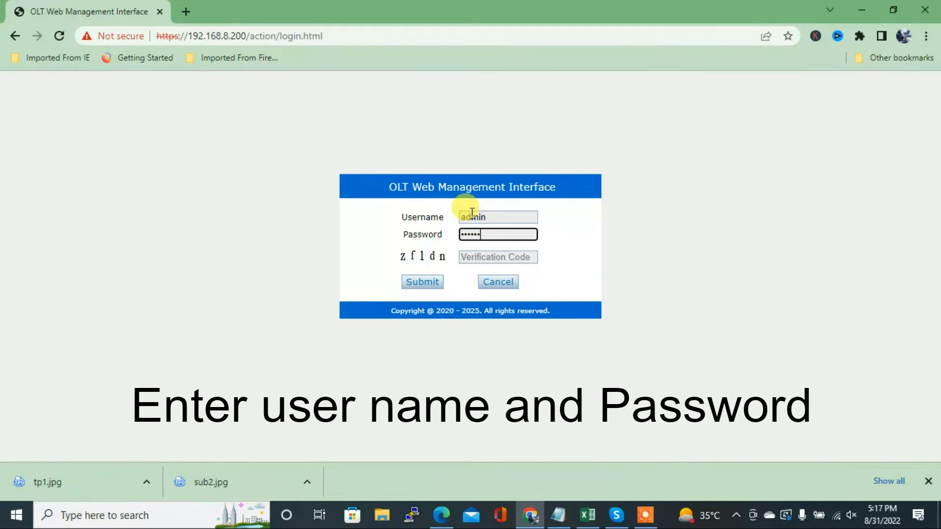
pyautogui.write('••••••')
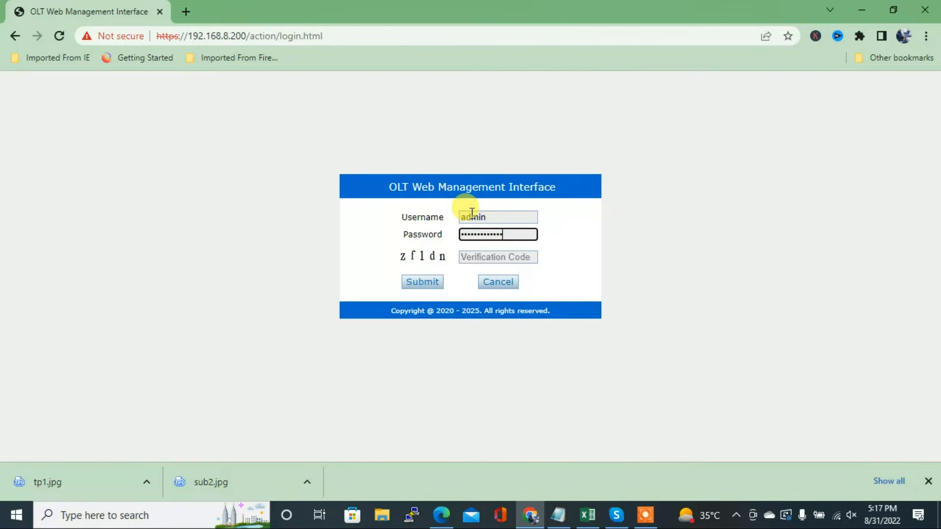
pyautogui.write('z')
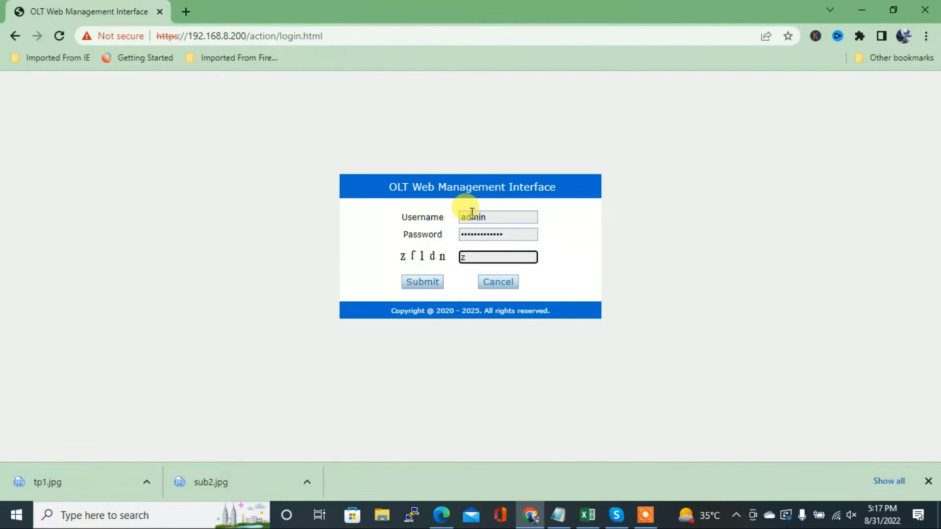
pyautogui.write('fldn')
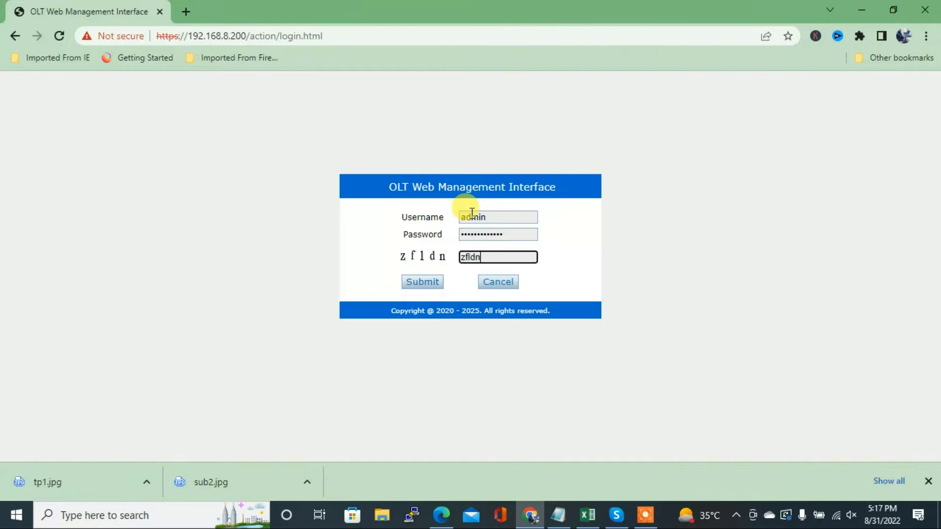
# Log in and add VLAN ID 2000 to the OLT's VLAN table.
pyautogui.click(422, 281)
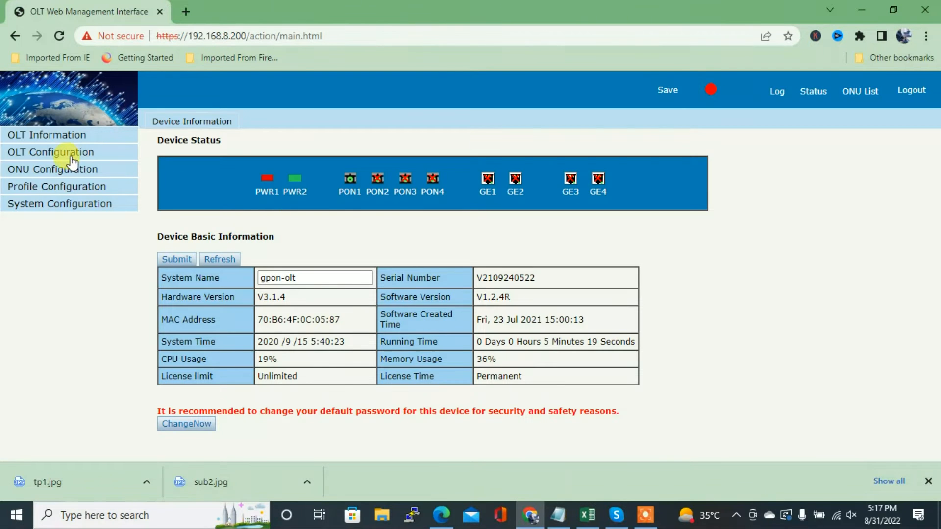
pyautogui.click(50, 152)
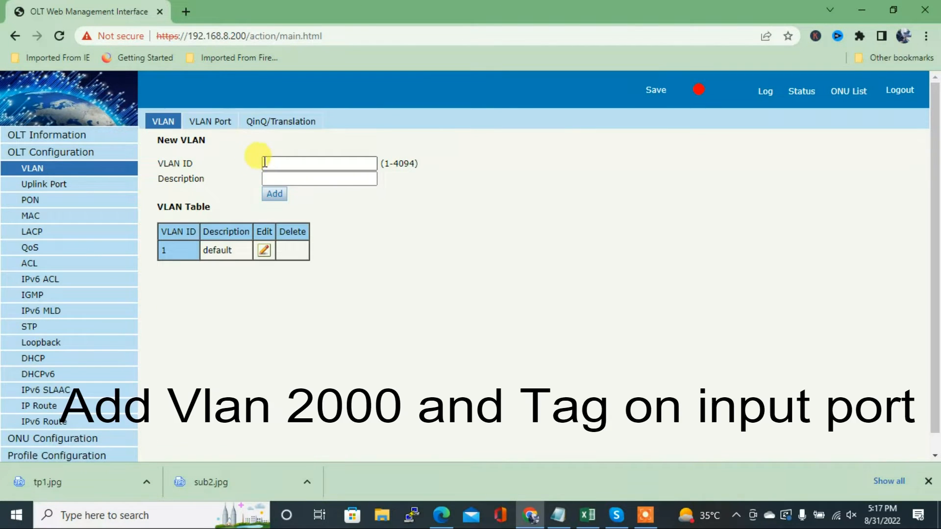
pyautogui.write('2000')
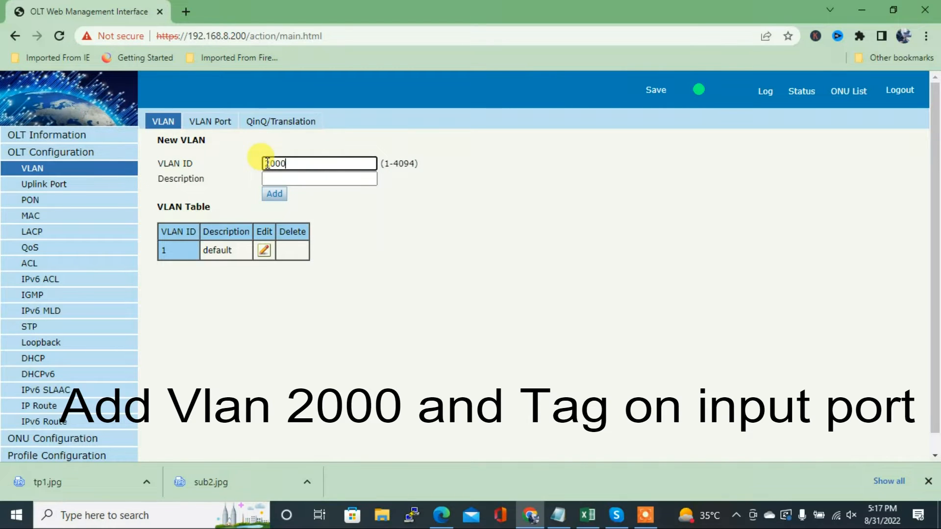
pyautogui.click(275, 193)
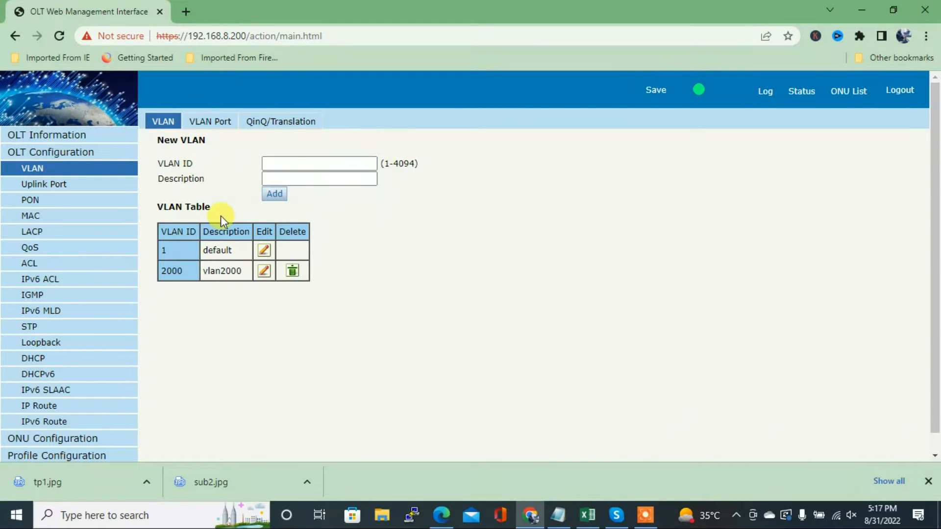
# Make port GE1 a tagged member of VLAN 2000 and submit.
pyautogui.click(210, 122)
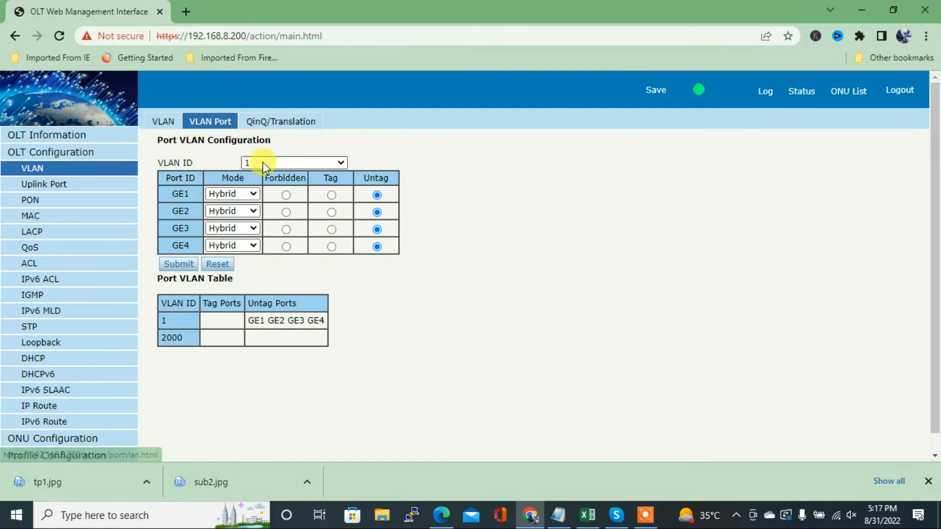
pyautogui.click(293, 162)
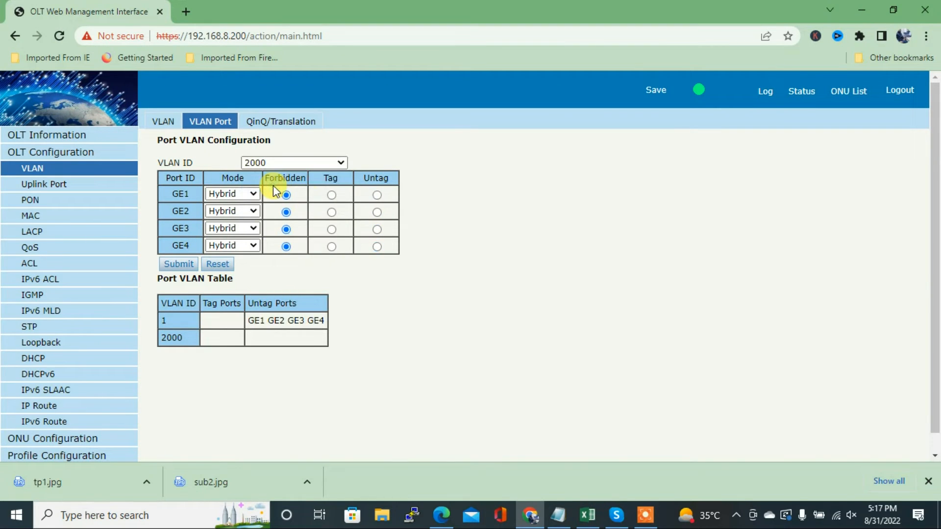
pyautogui.click(330, 194)
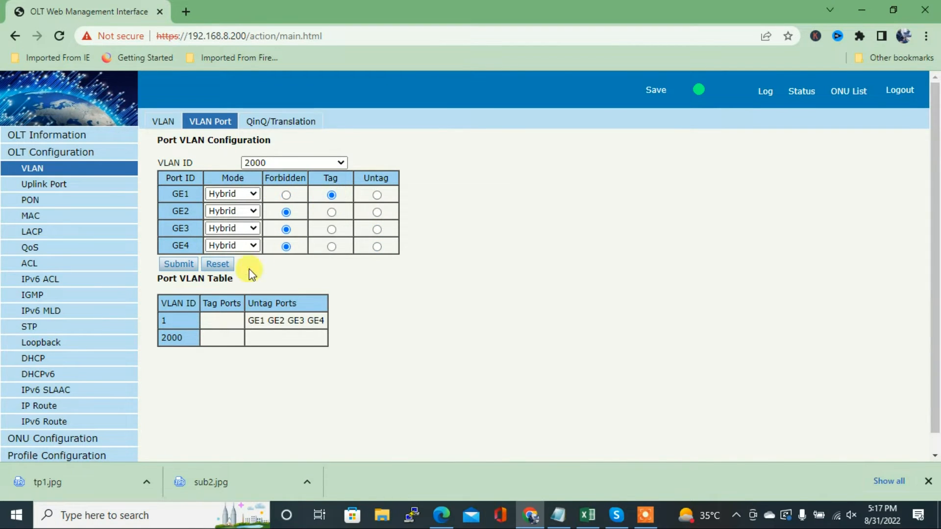
pyautogui.click(285, 194)
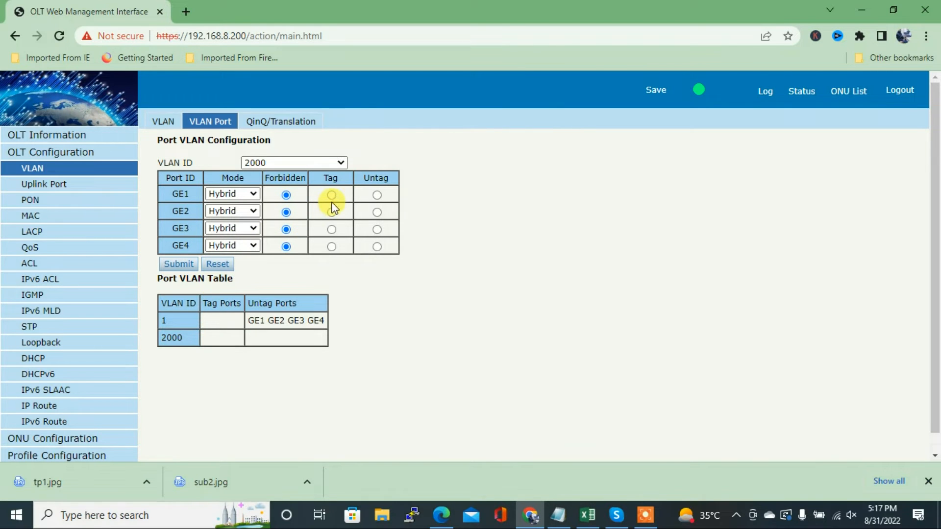
pyautogui.click(331, 194)
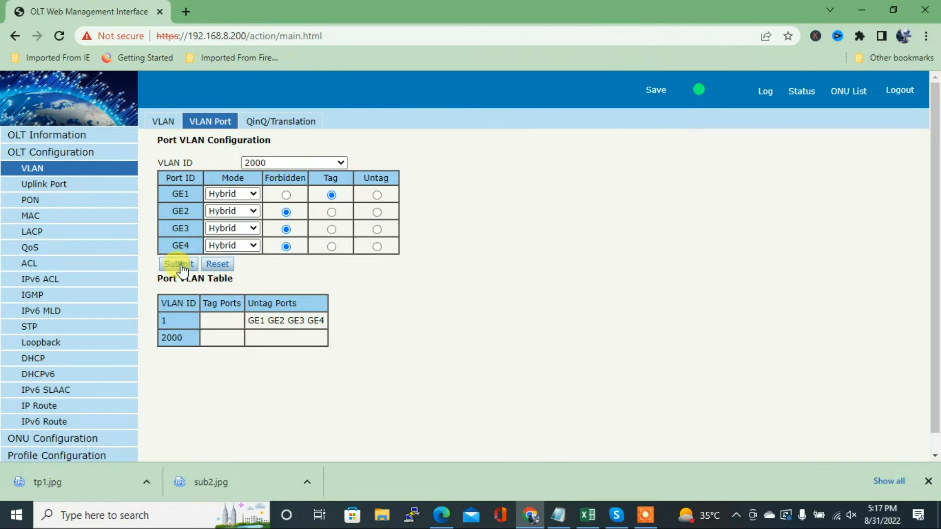
pyautogui.click(178, 264)
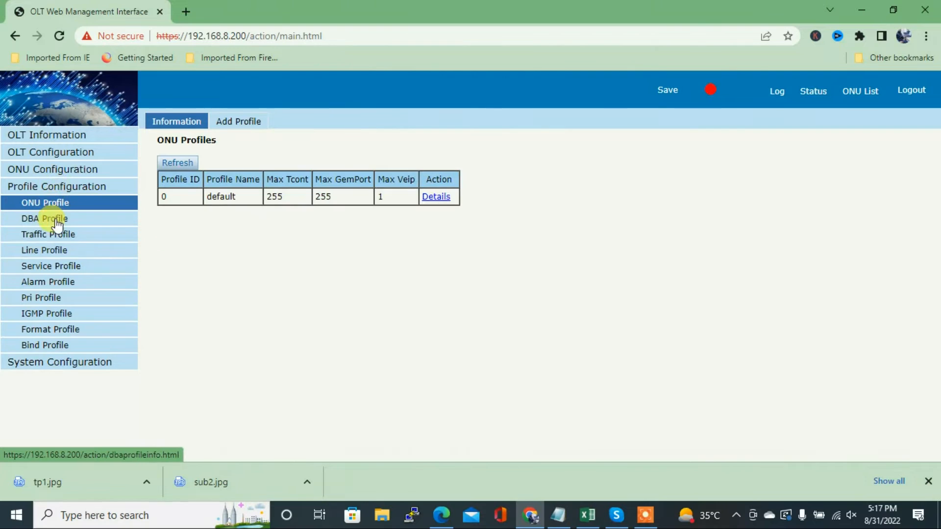
# Delete line_1, add a fresh line profile 1 and give it Tcont tcont_1.
pyautogui.click(44, 250)
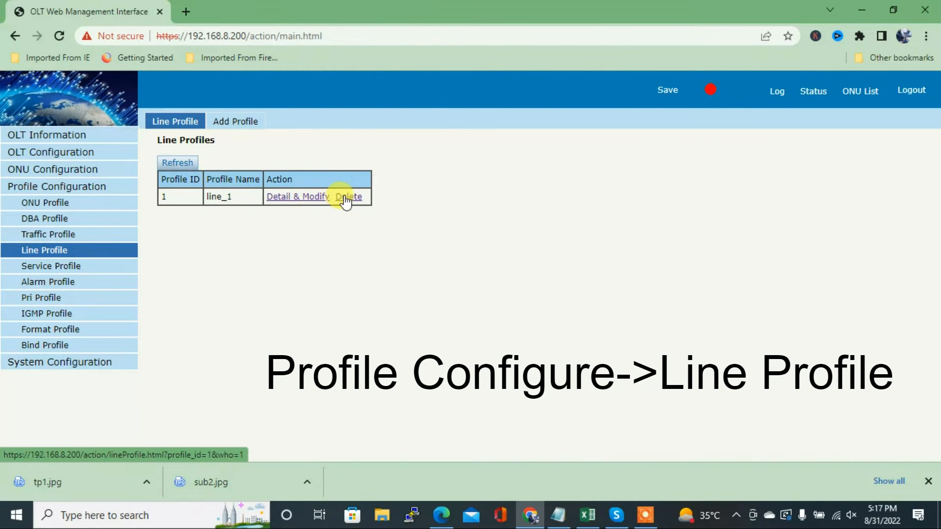
pyautogui.click(349, 196)
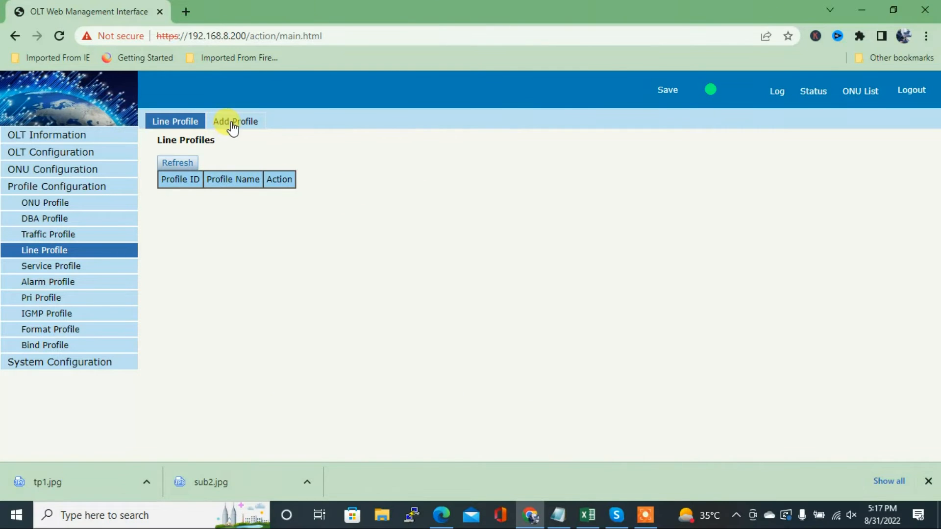
pyautogui.click(236, 121)
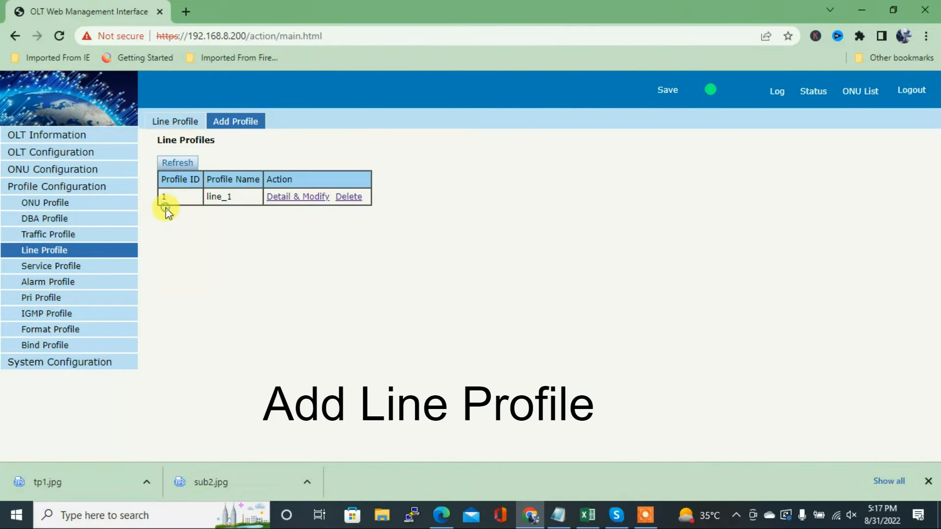
pyautogui.click(298, 196)
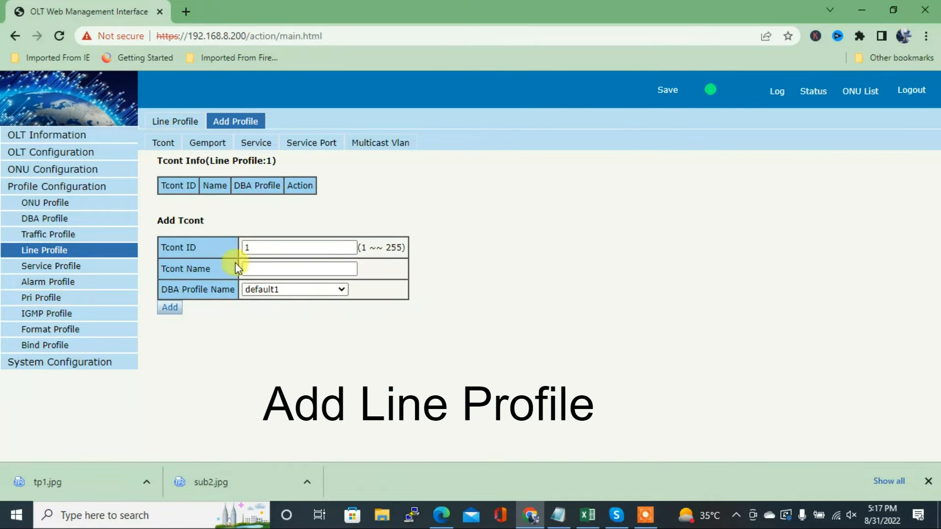
pyautogui.click(170, 307)
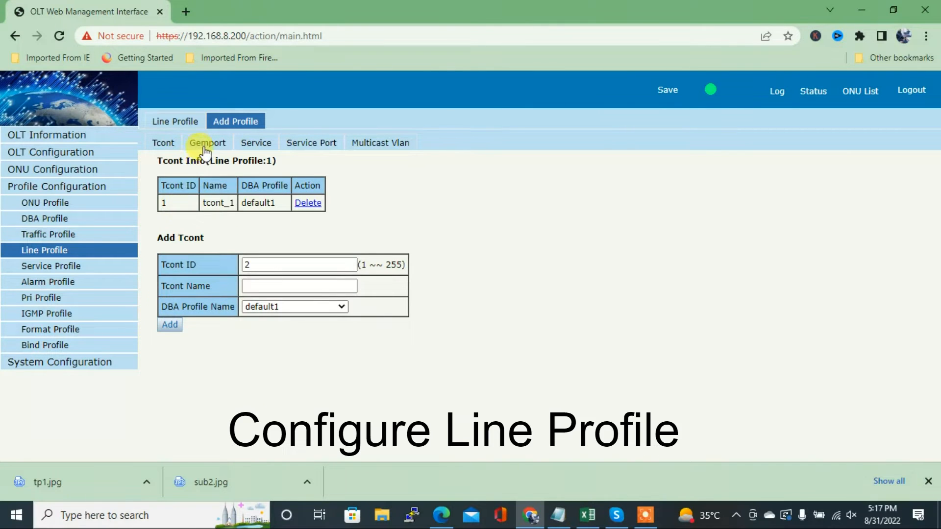
pyautogui.click(207, 142)
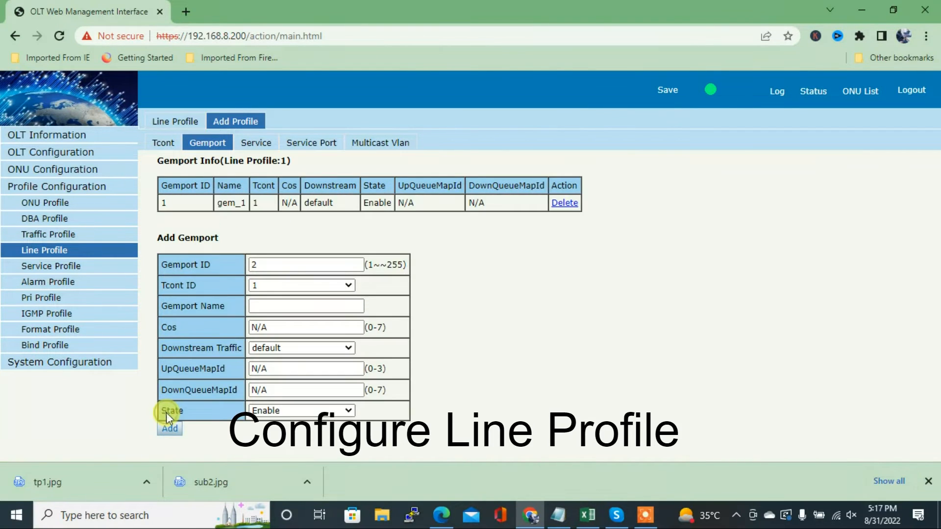
# Add service ser_1 with VLAN list 2000 to line profile 1.
pyautogui.click(255, 142)
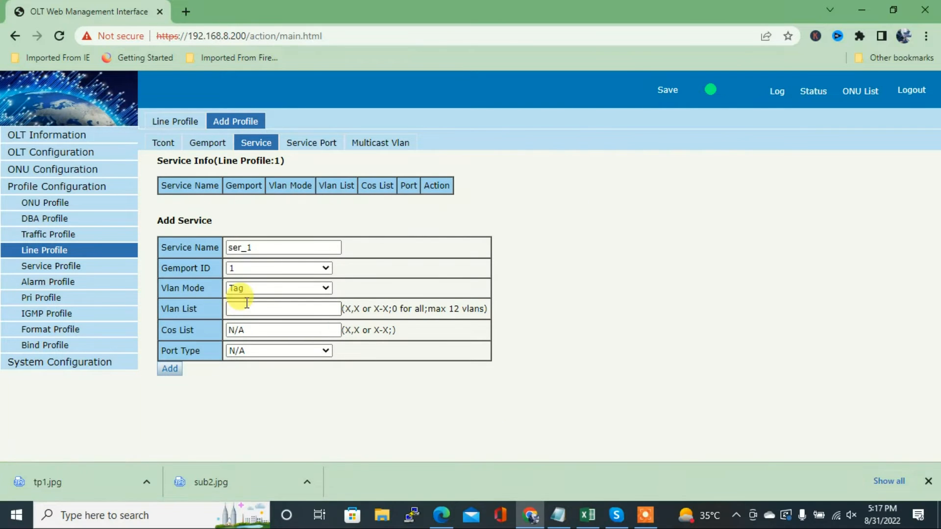
pyautogui.write('2000')
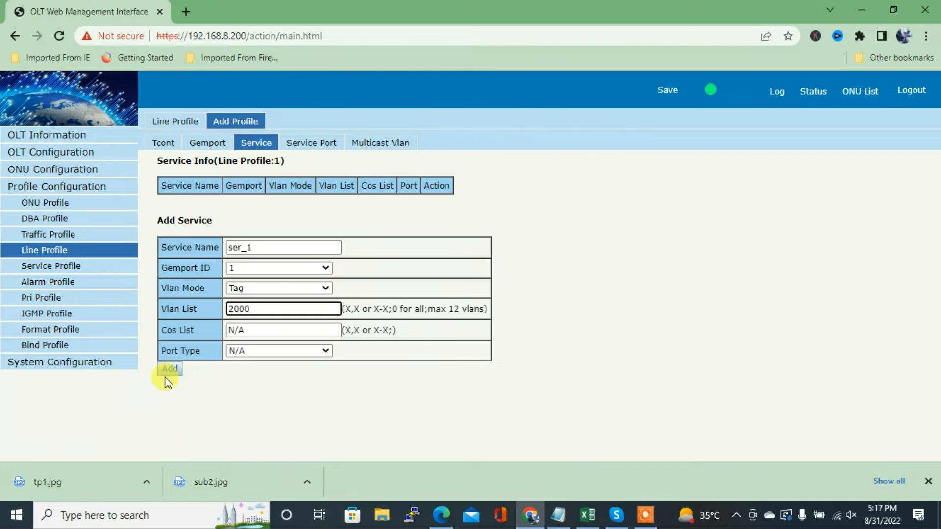
pyautogui.click(170, 370)
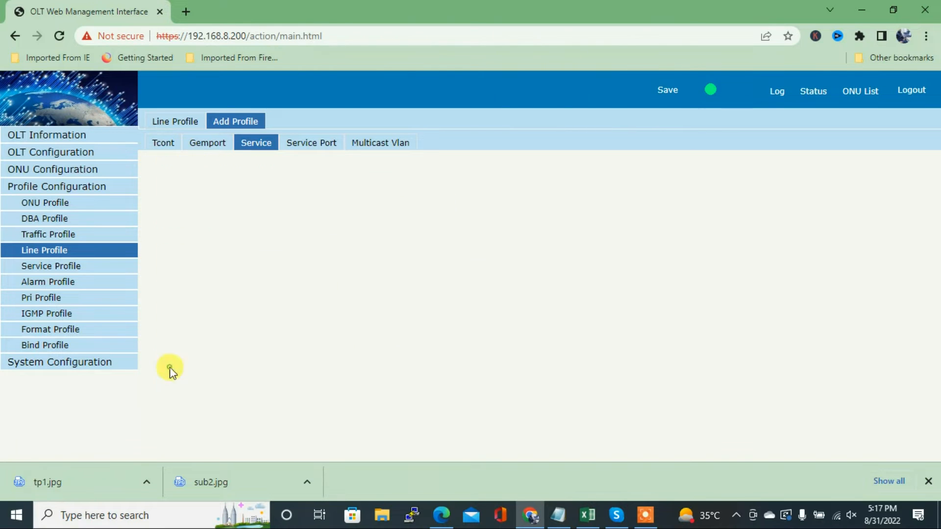
# Add service port 1 with user VLAN 2000 translated to VLAN 2000.
pyautogui.click(311, 142)
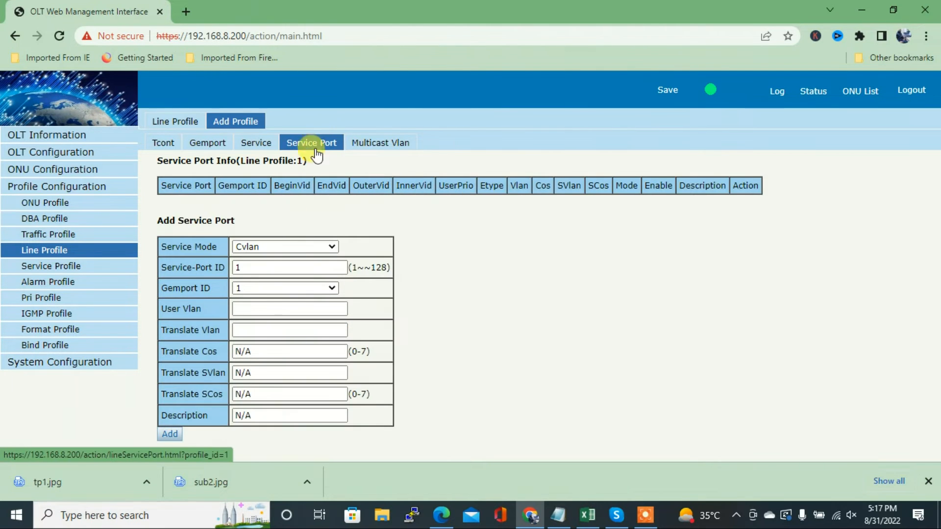
pyautogui.write('20')
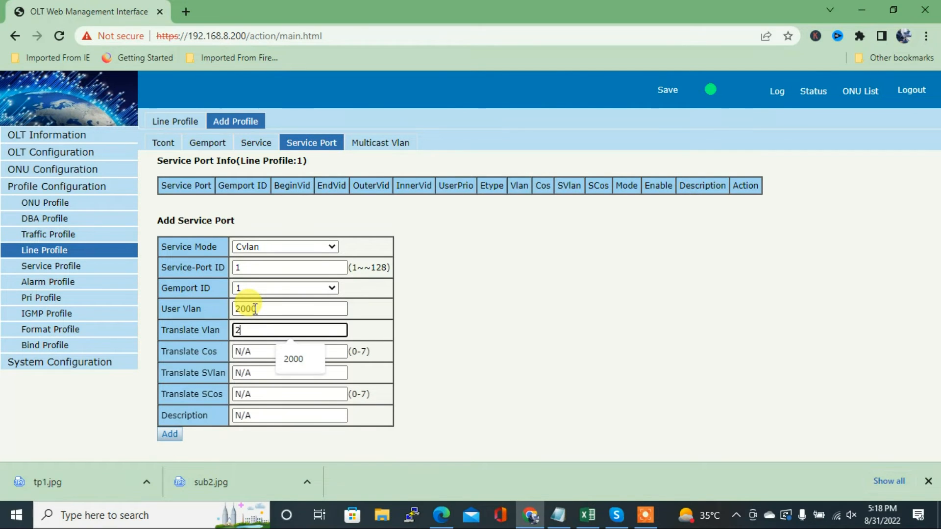
pyautogui.write('000')
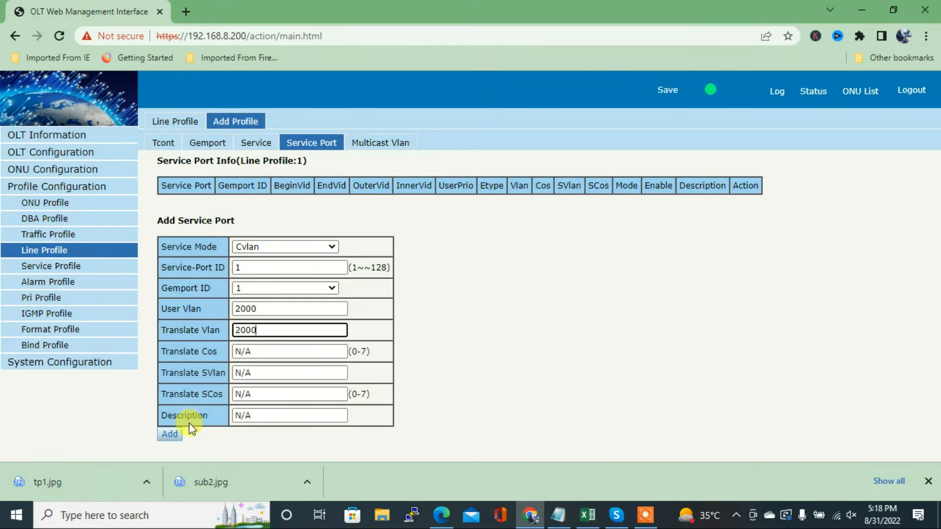
pyautogui.click(170, 435)
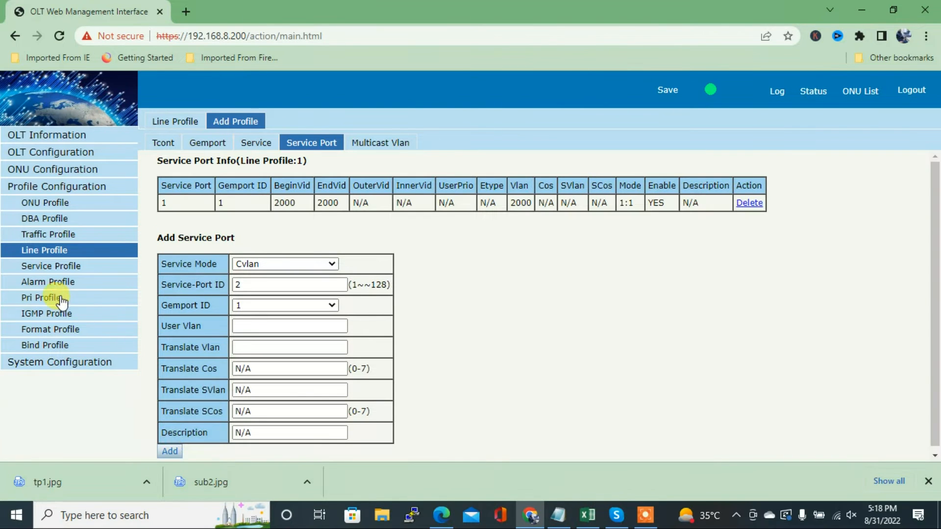
# Commit a transparent veip_1 PortVlan entry in service profile srv_1.
pyautogui.click(50, 265)
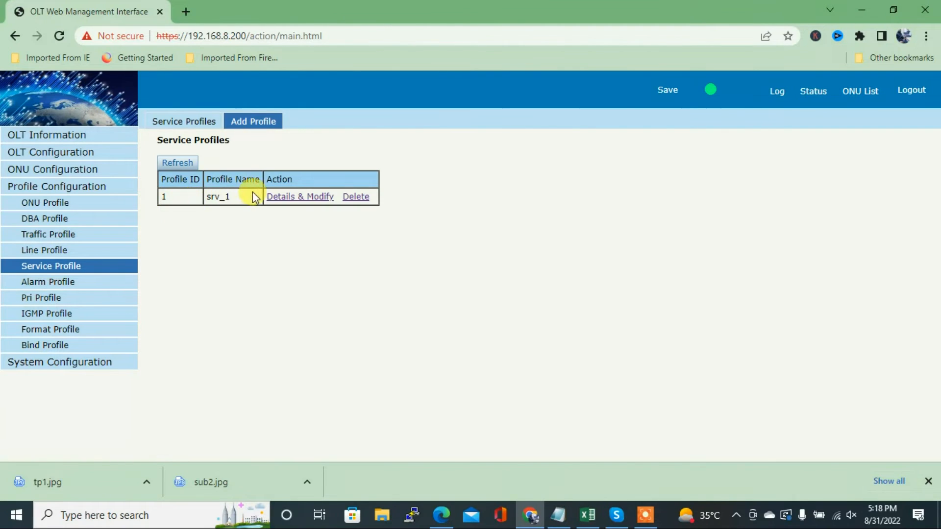
pyautogui.click(300, 196)
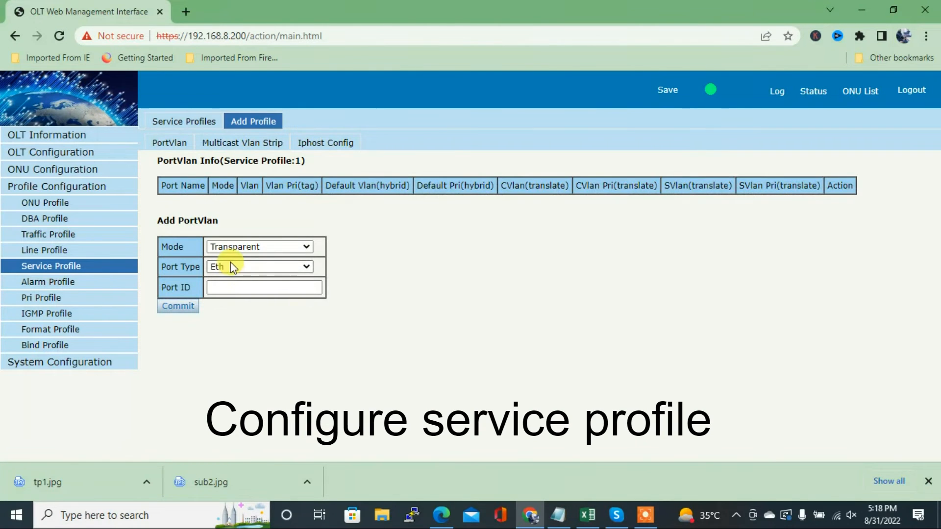
pyautogui.click(259, 267)
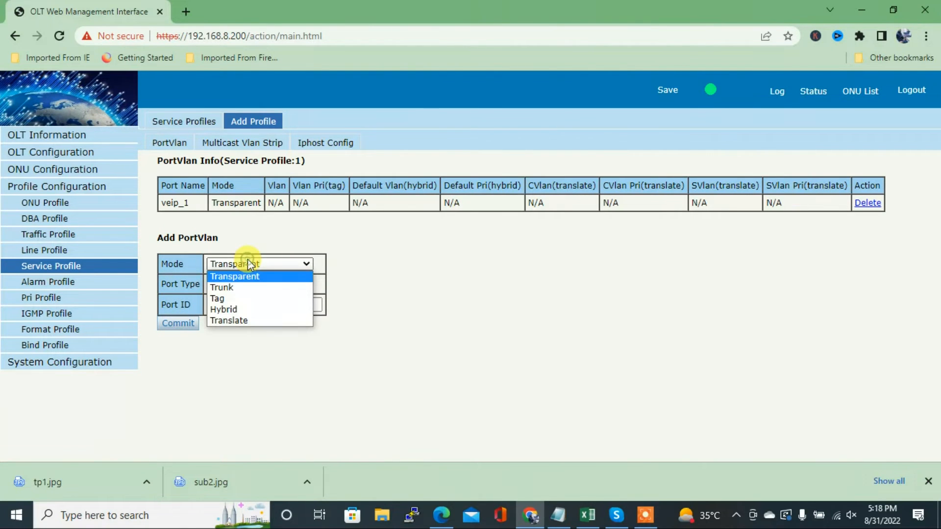
# Commit a Tag-mode Ethernet port 1 entry on VLAN 2000 in srv_1.
pyautogui.click(218, 298)
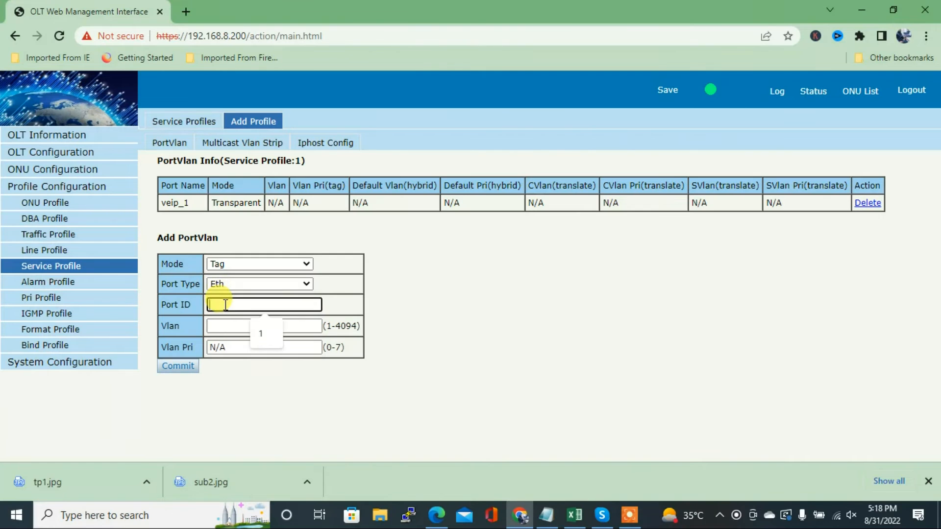
pyautogui.write('200')
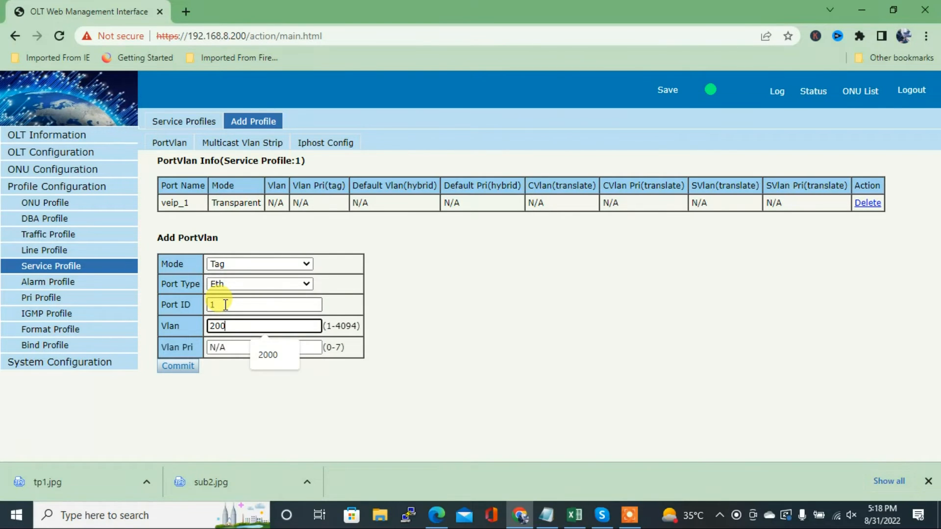
pyautogui.click(177, 366)
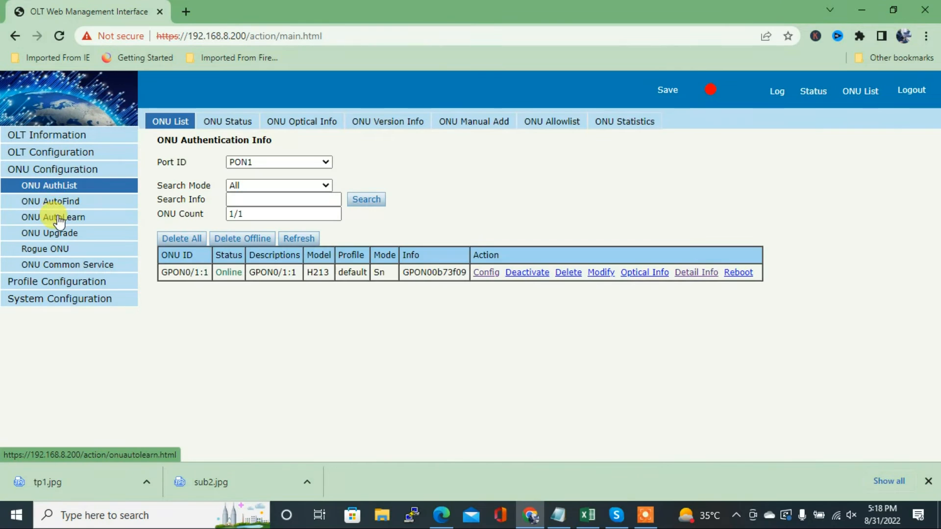
# Visit the ONU AutoBind page, then return to the ONU authentication list.
pyautogui.click(53, 218)
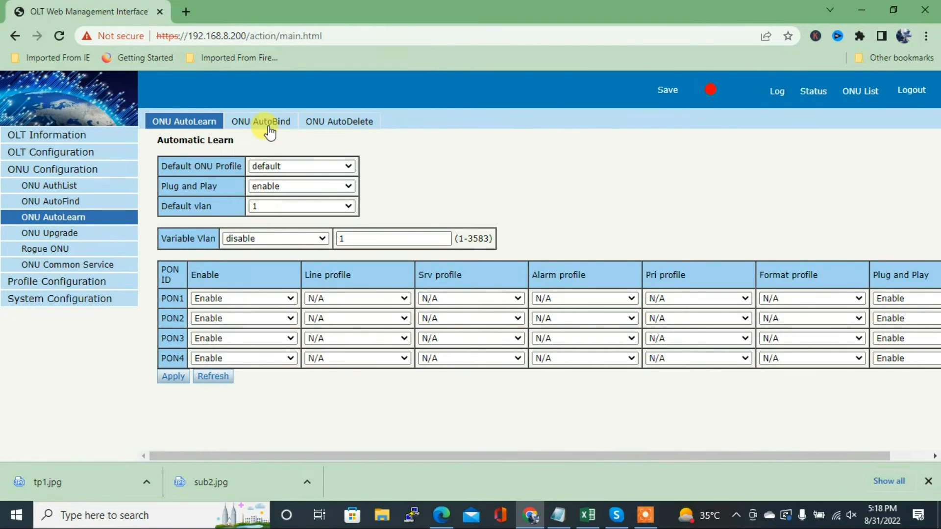
pyautogui.click(261, 122)
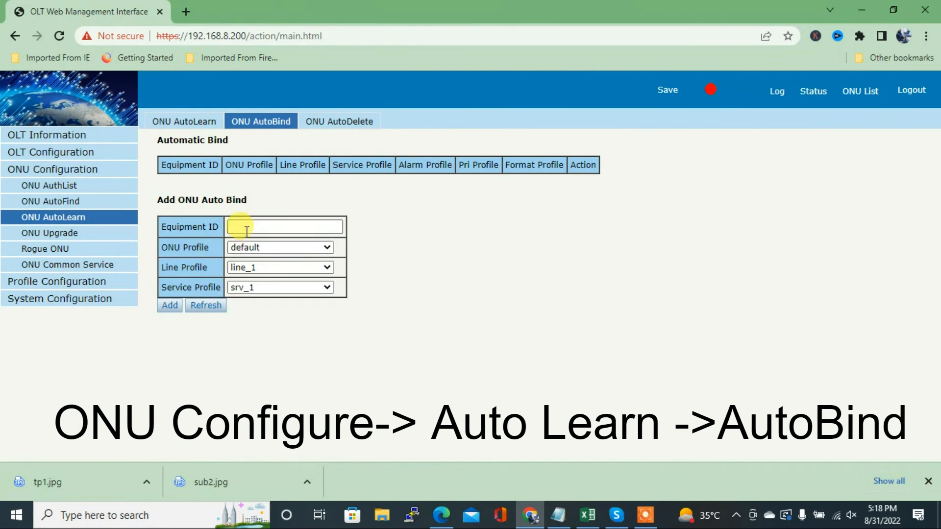
pyautogui.click(860, 90)
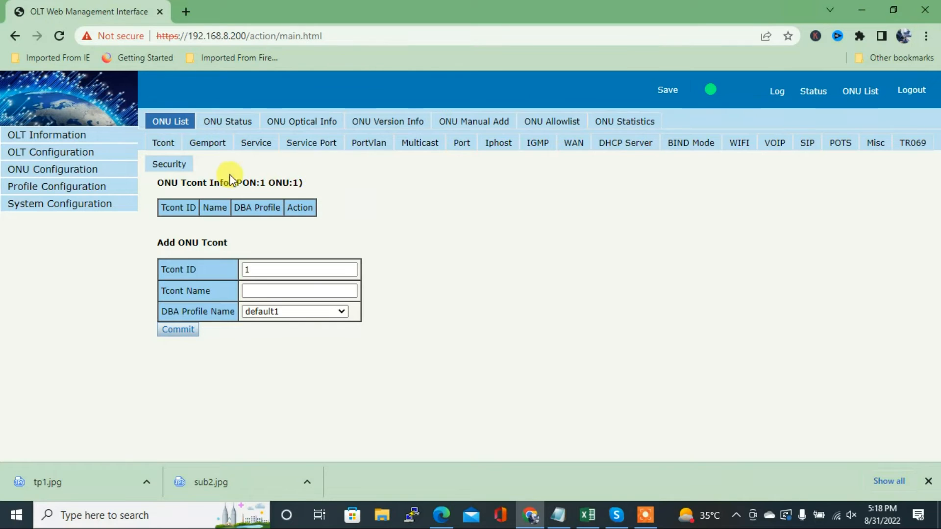
pyautogui.click(860, 90)
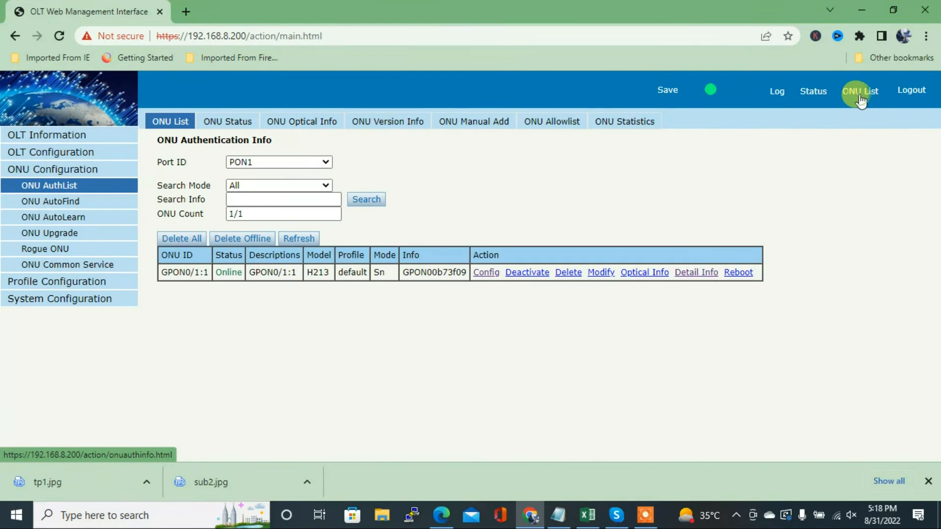
# Show ONU GPON0/1:1's detail info and select equipment ID MONUH213 to copy.
pyautogui.click(695, 272)
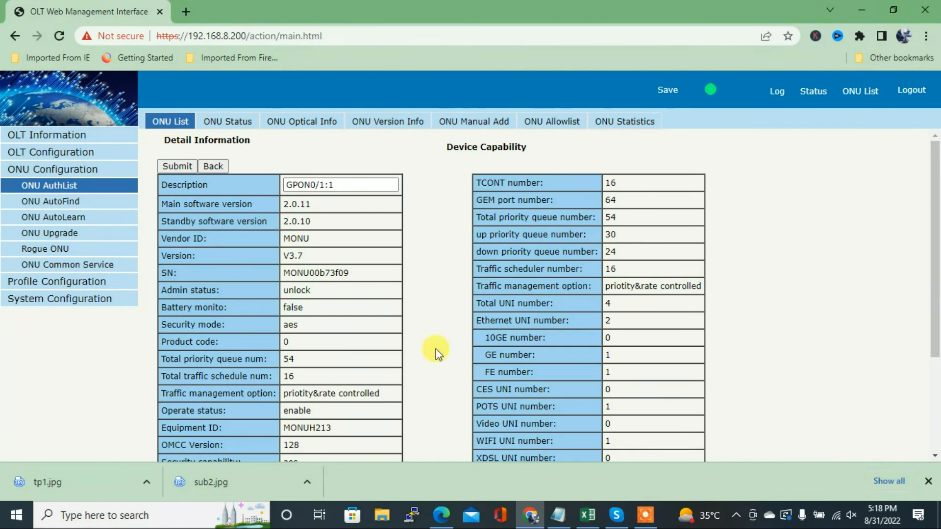
pyautogui.doubleClick(306, 428)
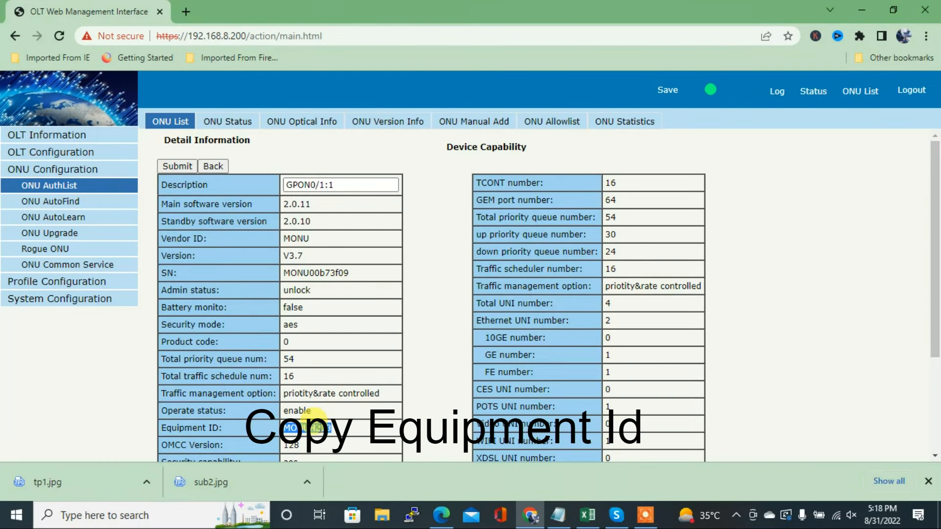
pyautogui.moveTo(794, 130)
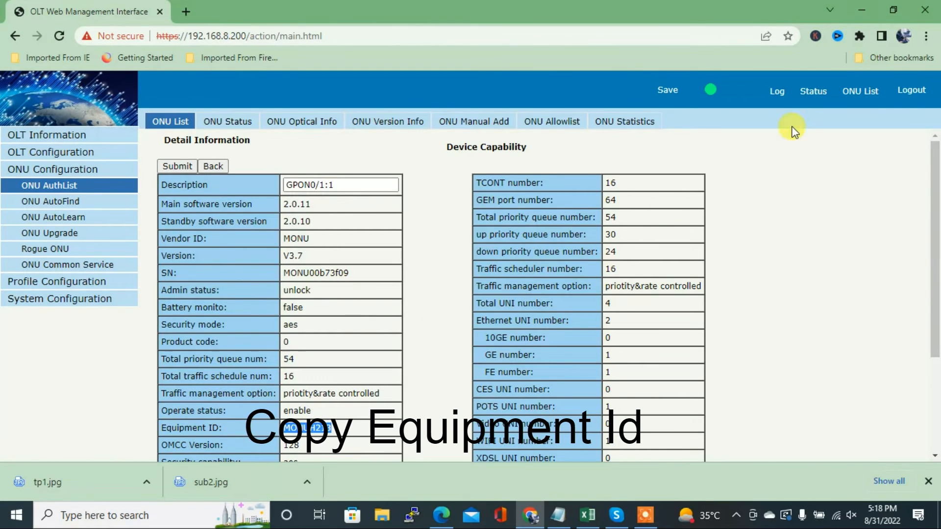
# Add an auto-bind for equipment MONUH213 with default ONU profile, line_1 and srv_1.
pyautogui.click(51, 217)
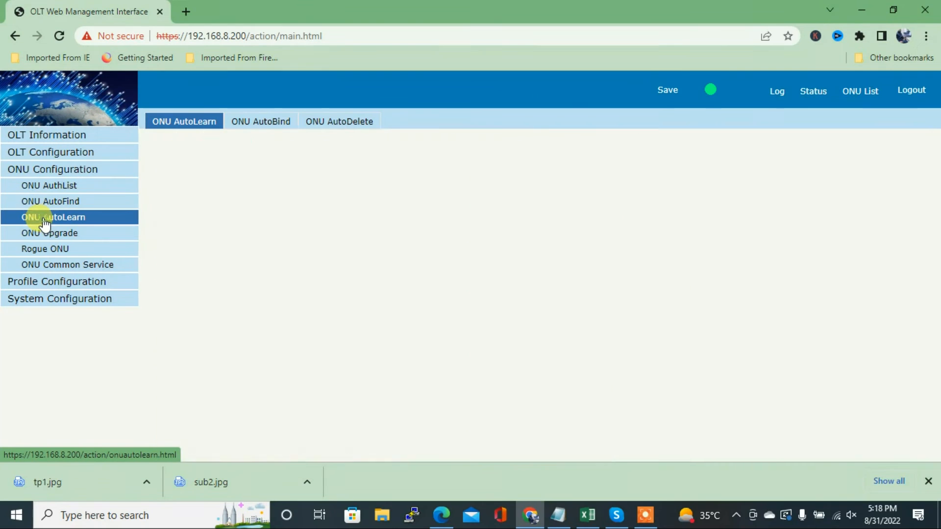
pyautogui.click(261, 121)
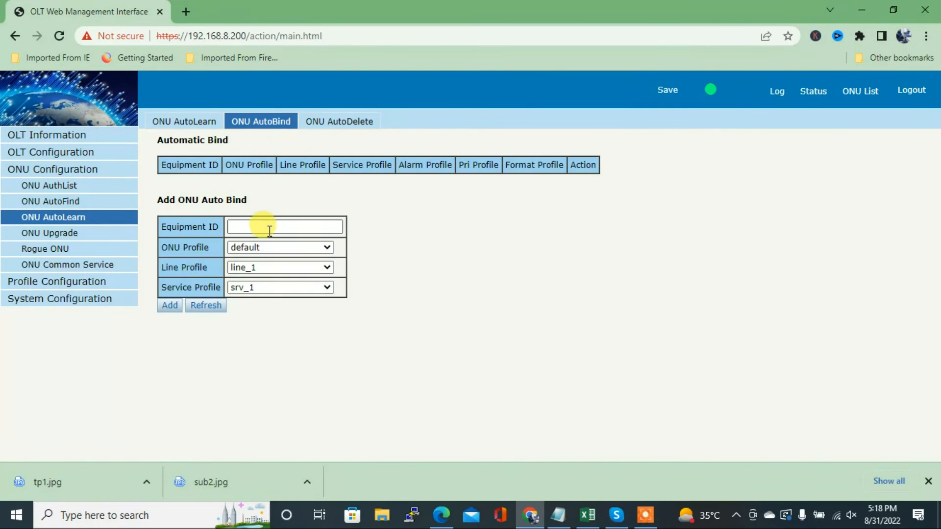
pyautogui.write('MONUH213')
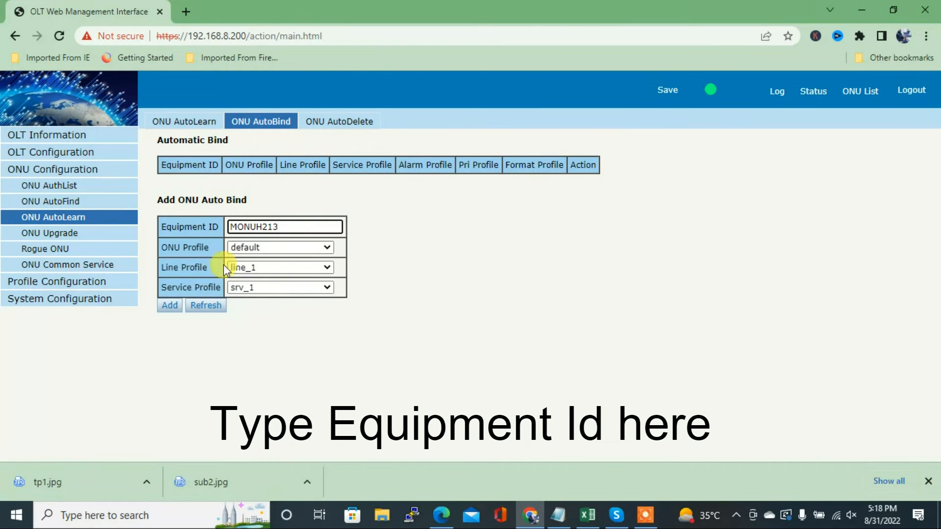
pyautogui.click(169, 305)
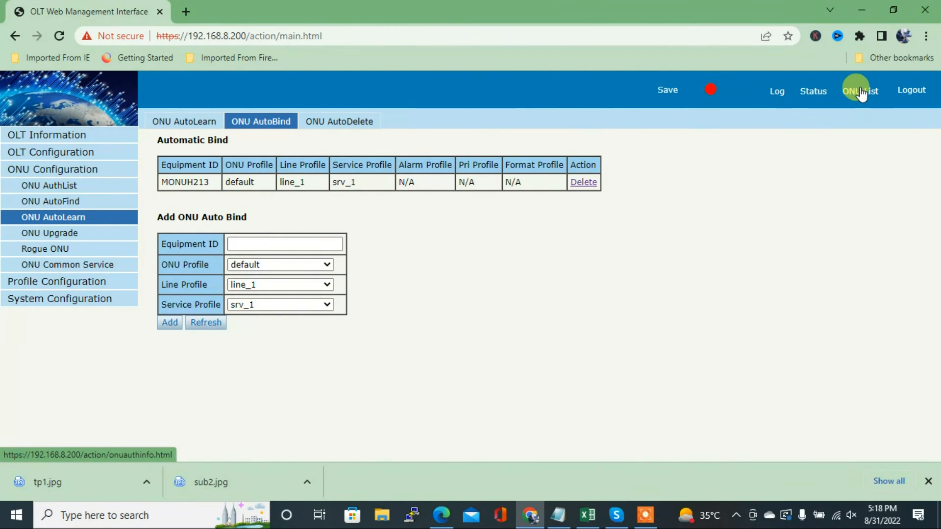
# Delete all ONUs from the authentication list and refresh to show an ONU count of 0/0.
pyautogui.click(860, 90)
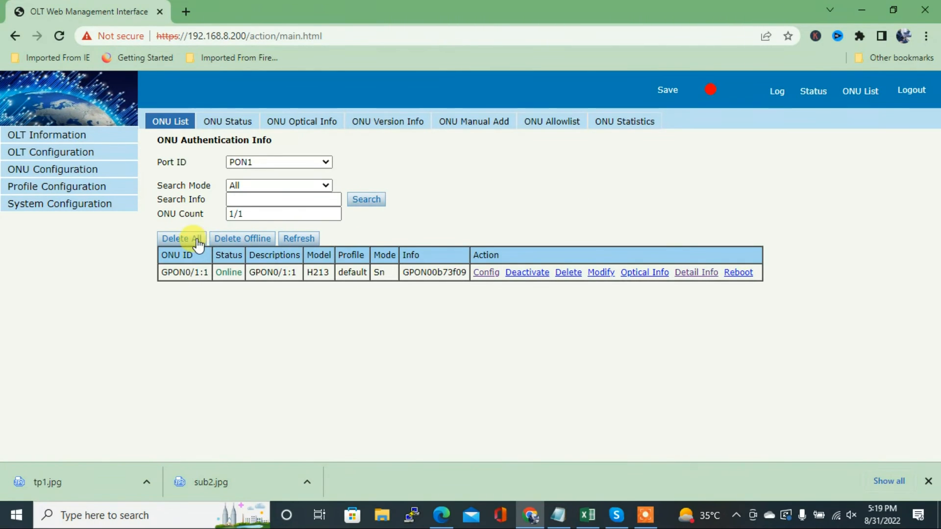
pyautogui.click(181, 239)
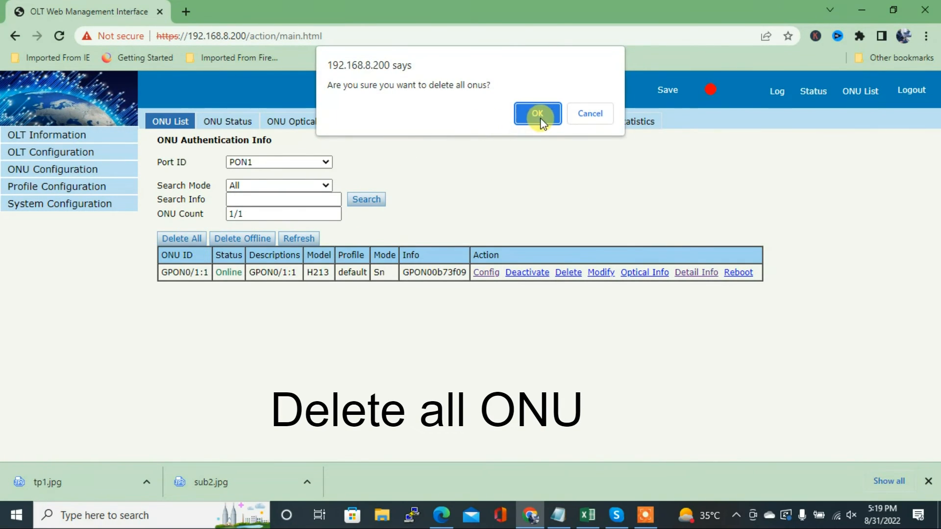
pyautogui.click(536, 113)
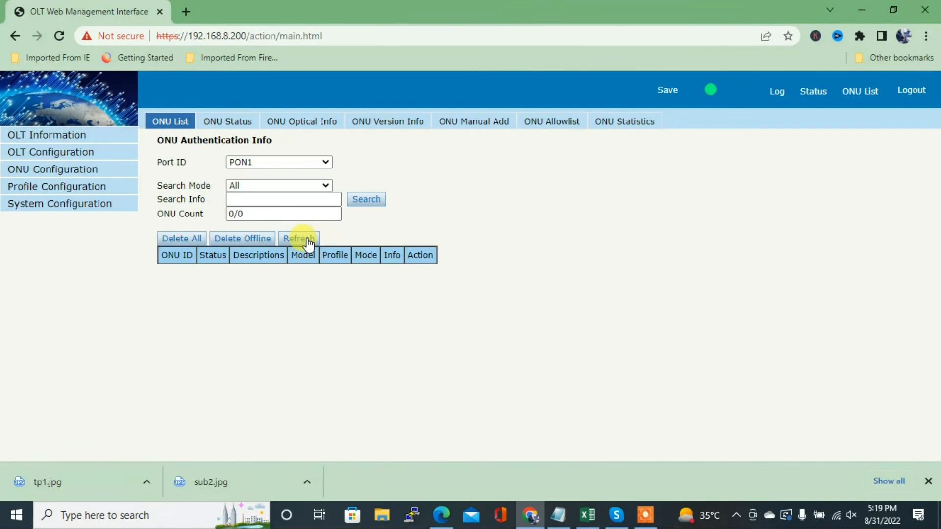
pyautogui.click(299, 238)
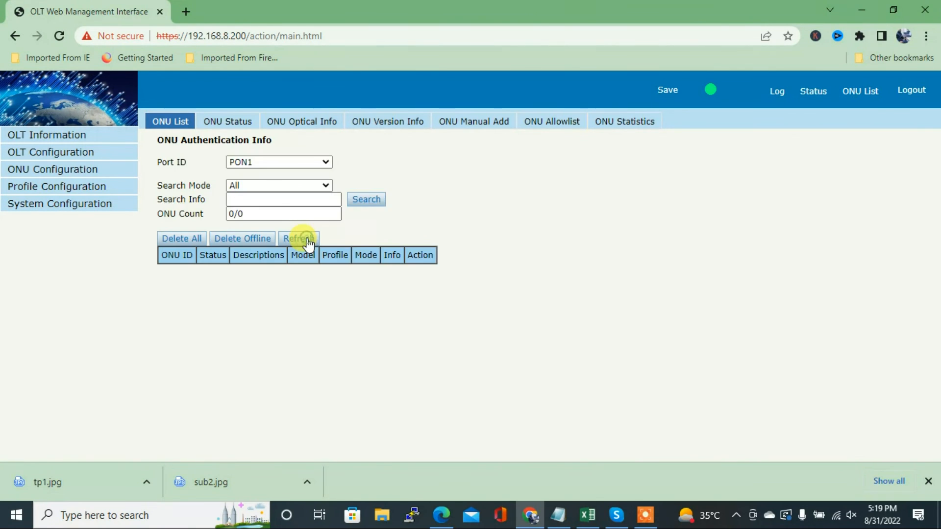
# Review ONU GPON0/1:1's auto-bound tcont_1, VLAN 2000 service port and PortVlan entries.
pyautogui.click(298, 238)
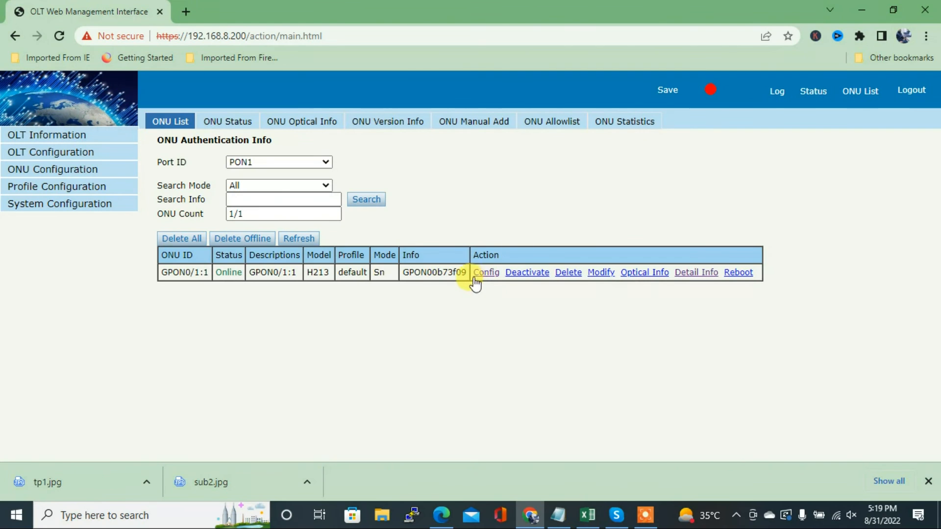
pyautogui.click(485, 272)
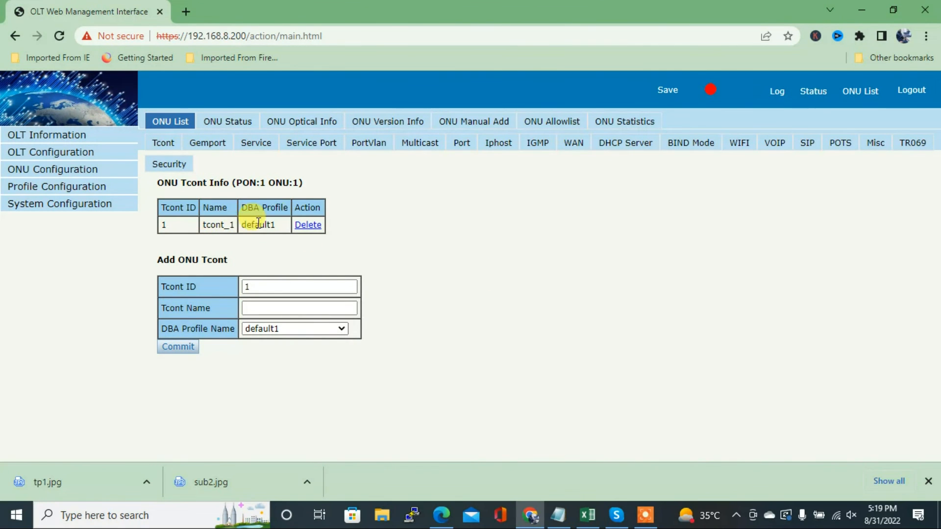
pyautogui.click(255, 143)
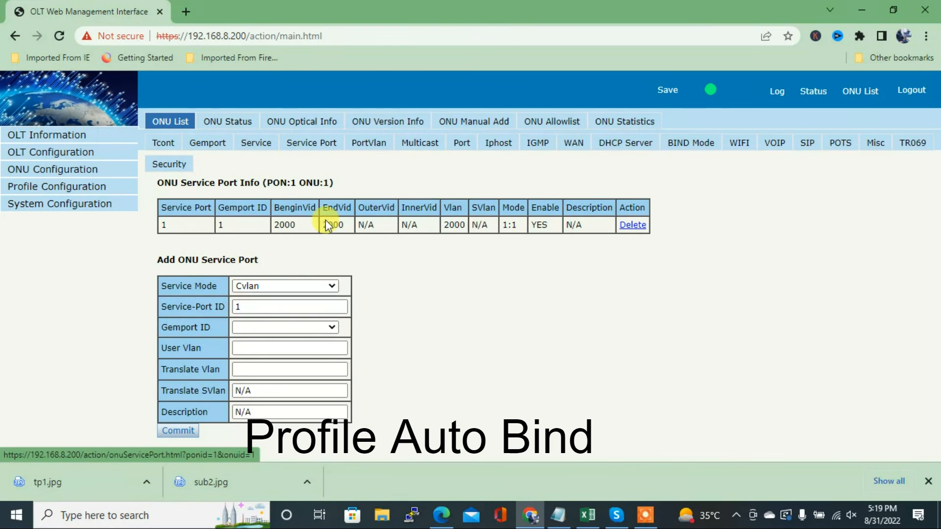
pyautogui.click(368, 143)
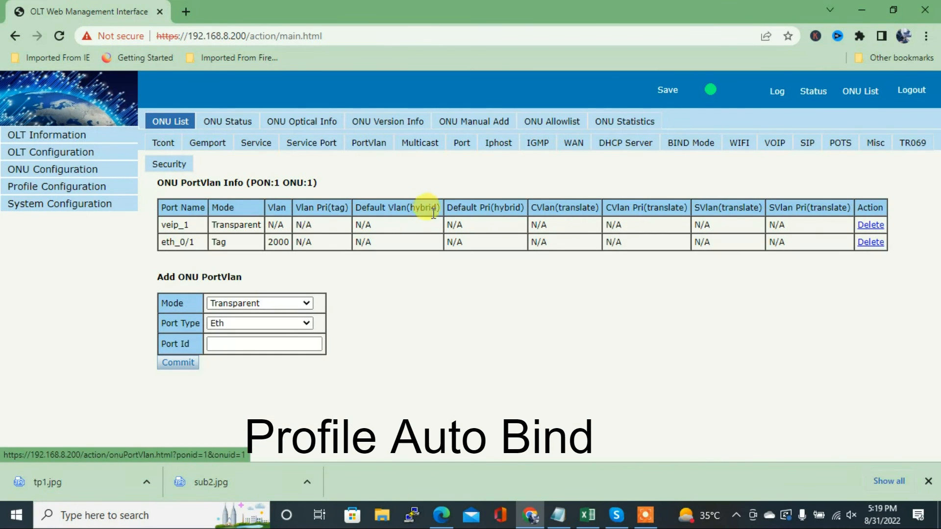